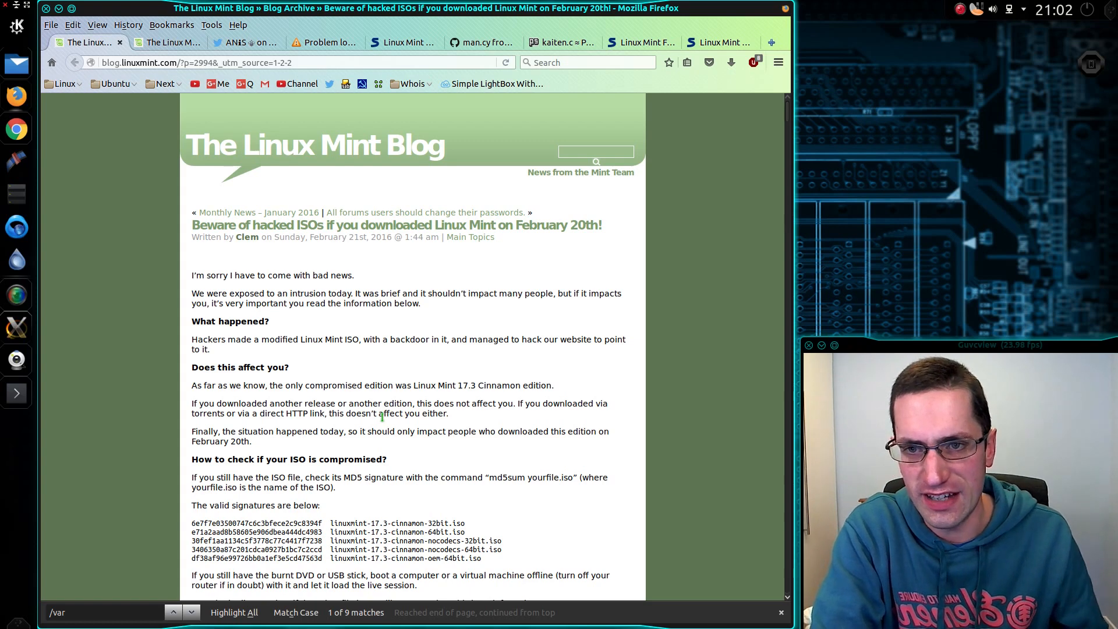
{"action": "mouse_move", "coordinate": [581, 309]}
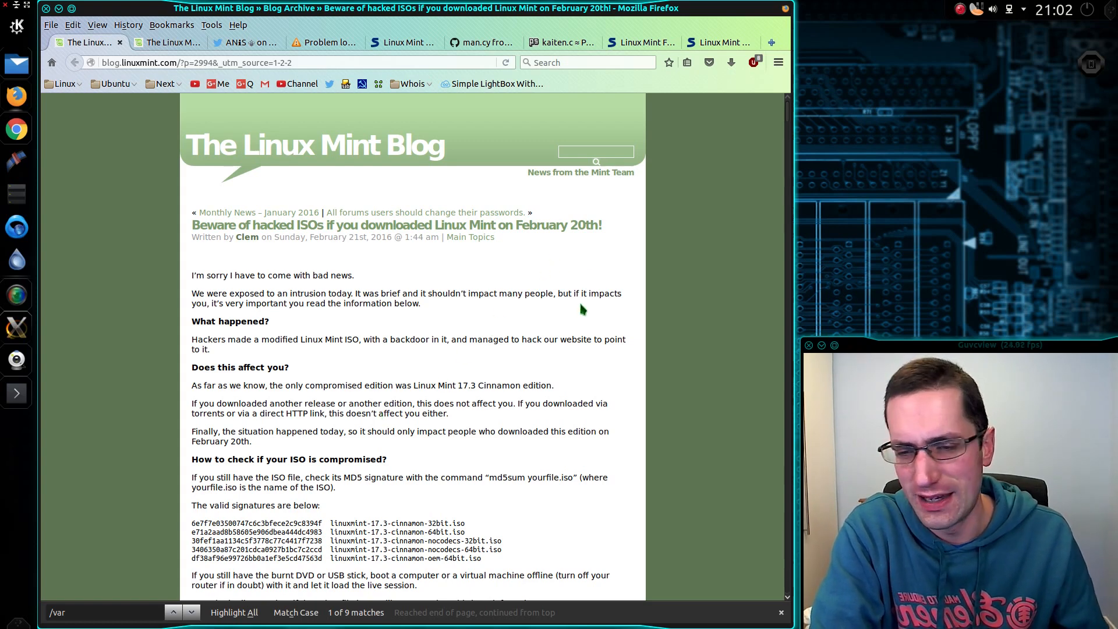
{"action": "mouse_move", "coordinate": [531, 368]}
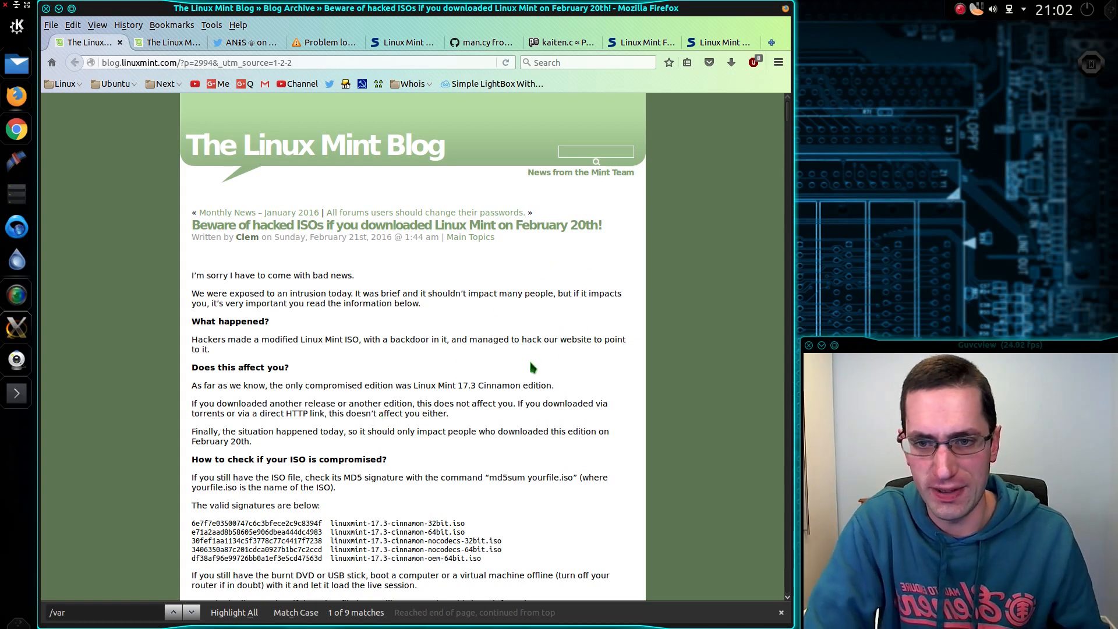
{"action": "mouse_move", "coordinate": [470, 375]}
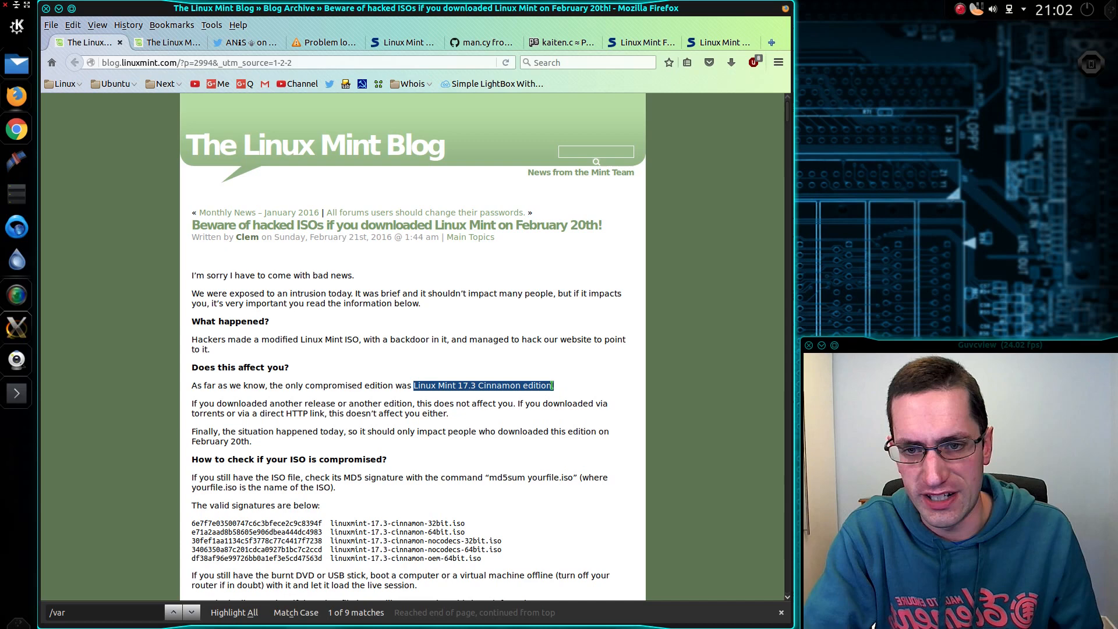
{"action": "mouse_move", "coordinate": [425, 464]}
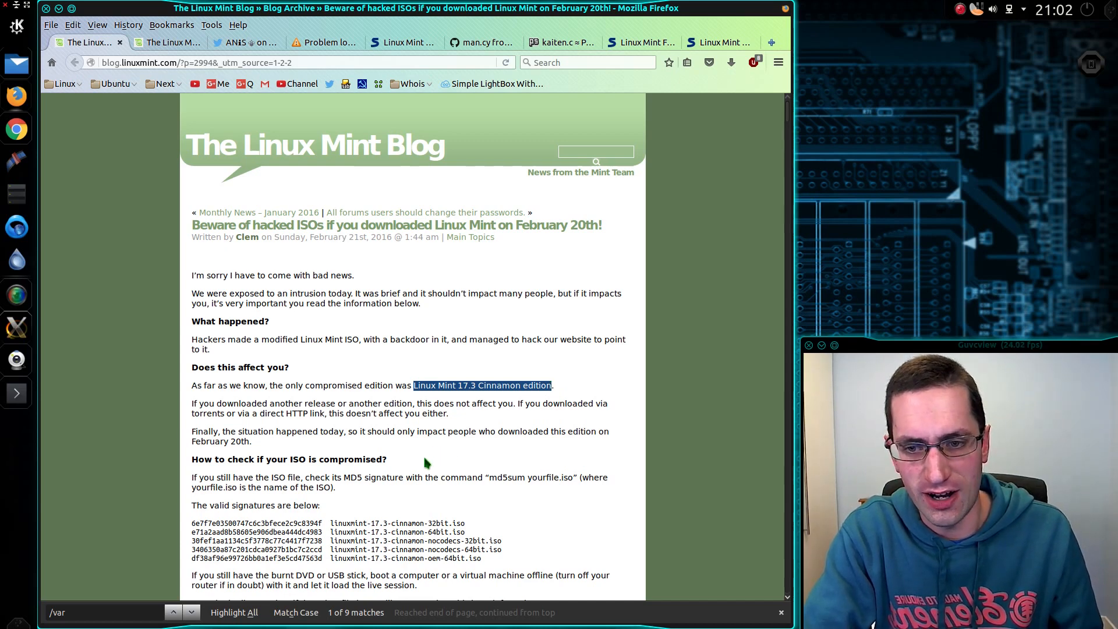
Scroll down and back up through the 'Beware of hacked ISOs' warning post
{"action": "scroll", "scroll_direction": "down", "scroll_amount": 3}
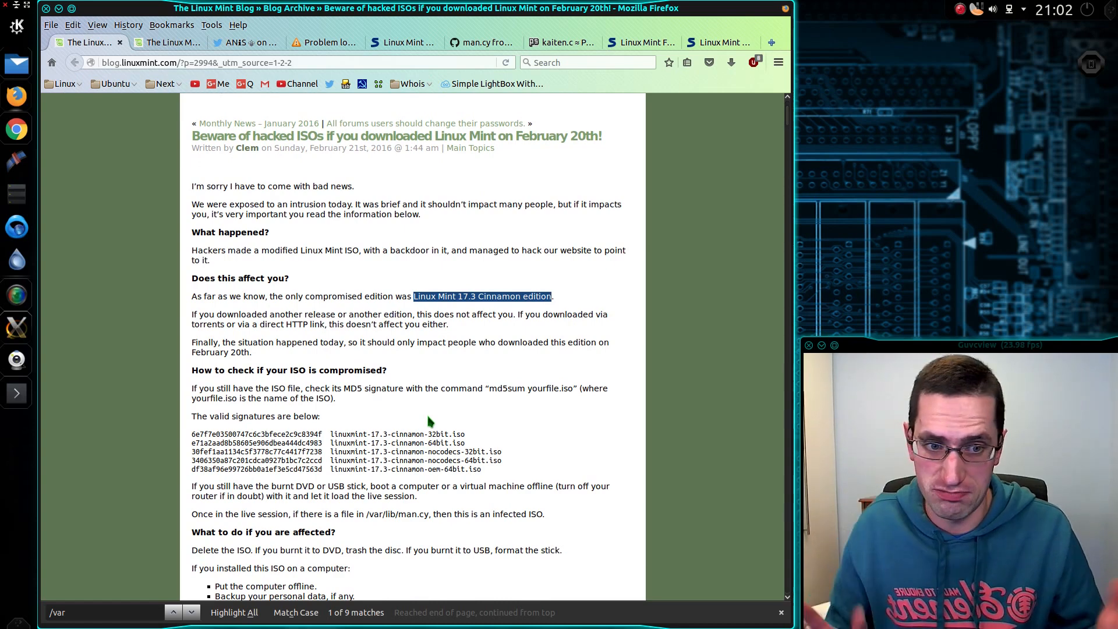
{"action": "mouse_move", "coordinate": [419, 429]}
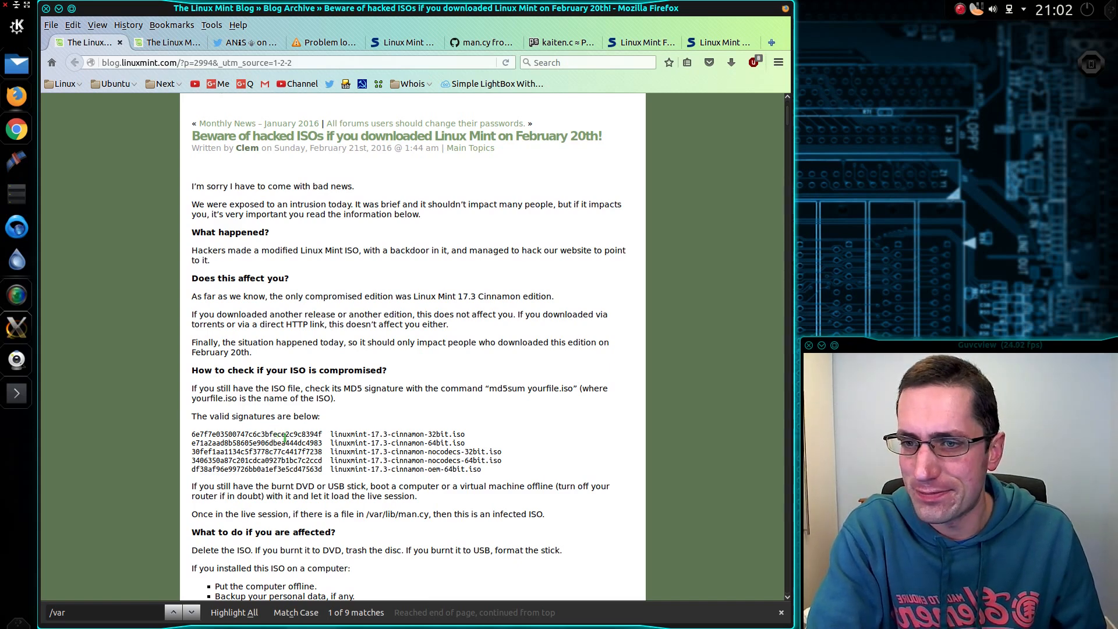
{"action": "scroll", "scroll_direction": "up", "scroll_amount": 3}
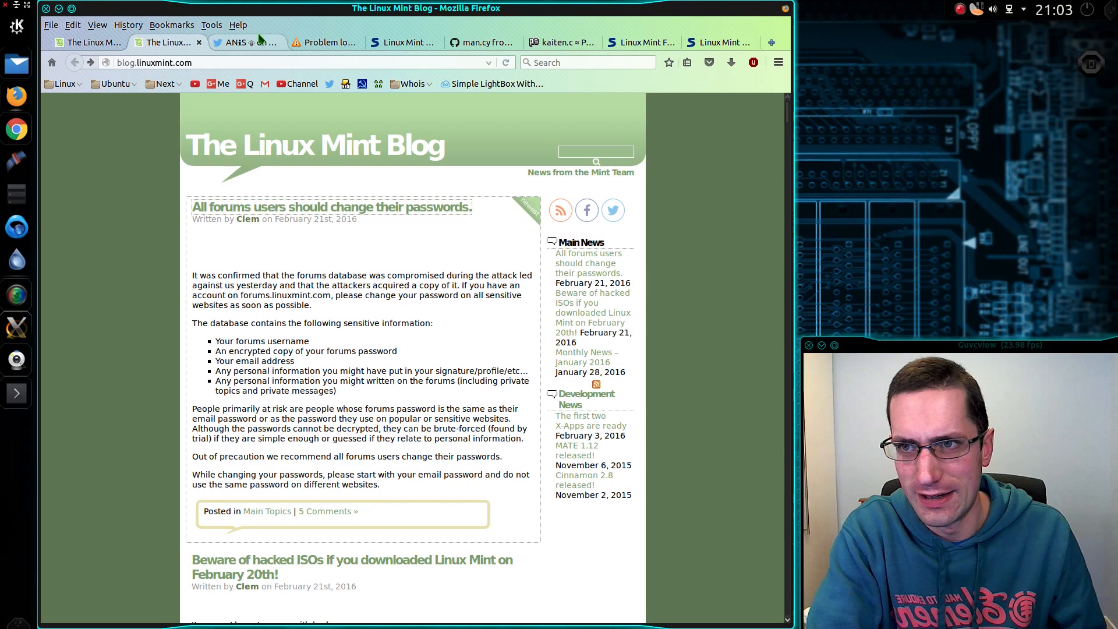
Show the linuxmint.com tab with its 'Unable to connect' error
{"action": "left_click", "coordinate": [246, 42]}
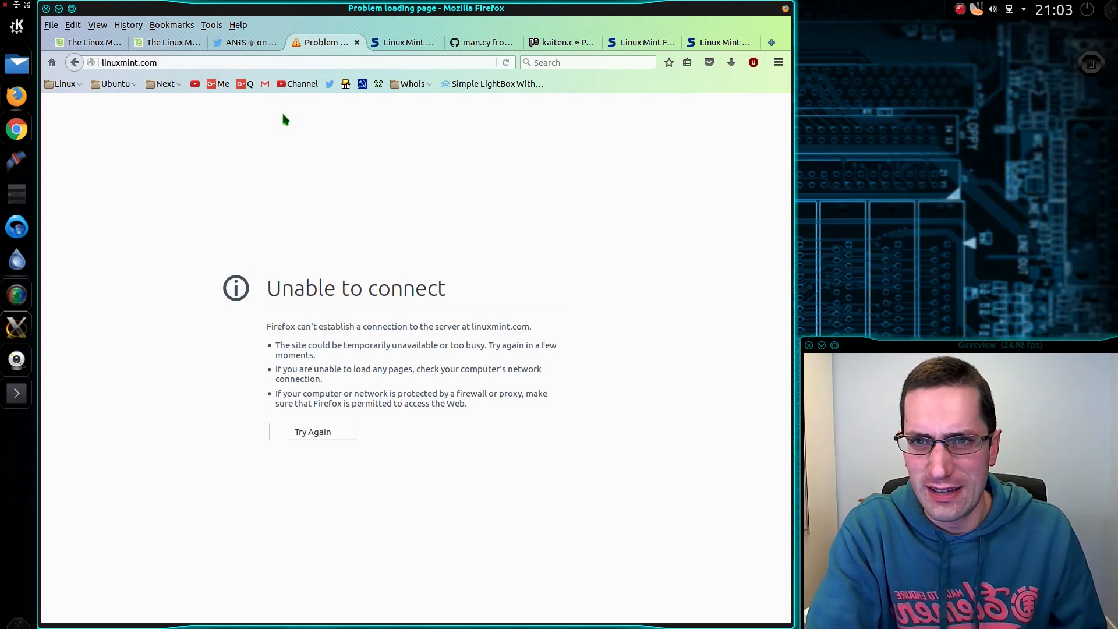
Read the Softpedia hack-timeline article, then move to the man.cy GitHub gist
{"action": "left_click", "coordinate": [403, 42]}
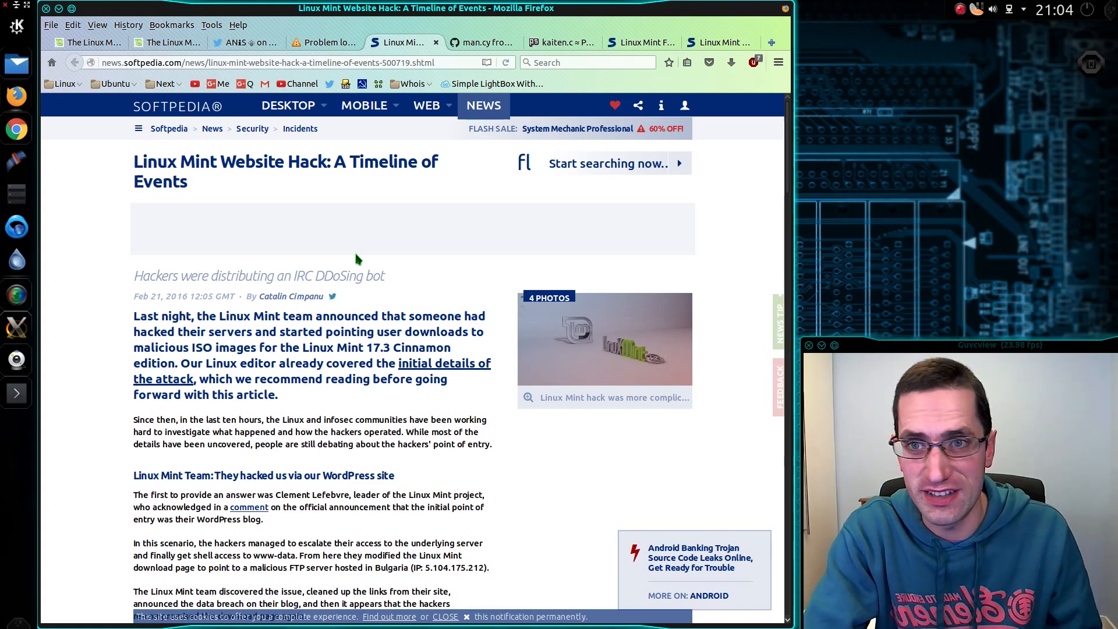
{"action": "mouse_move", "coordinate": [344, 298]}
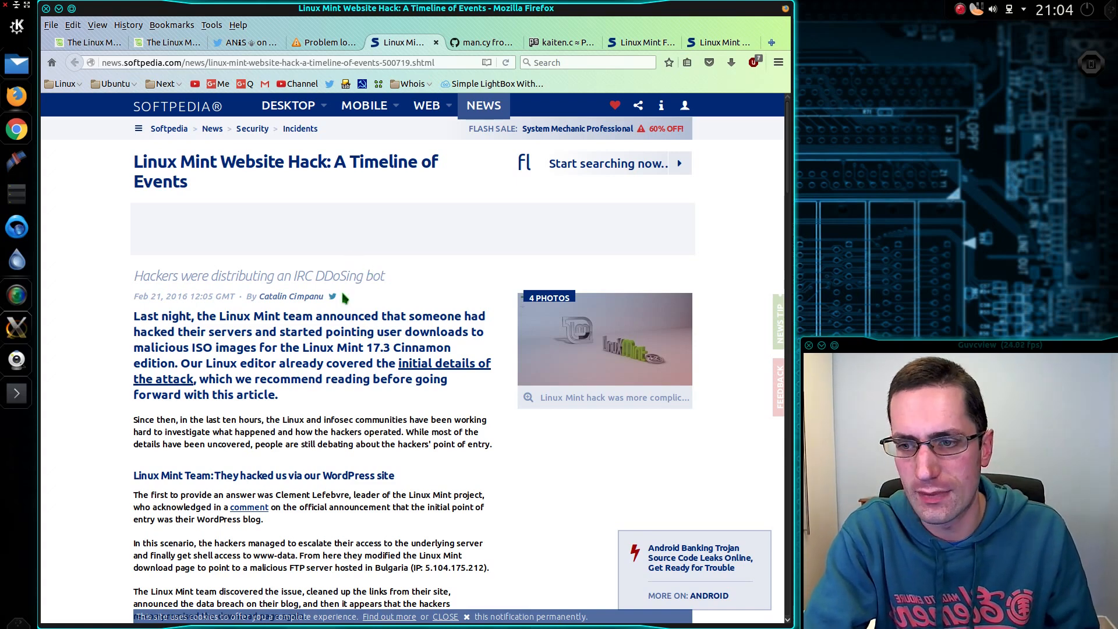
{"action": "mouse_move", "coordinate": [512, 185]}
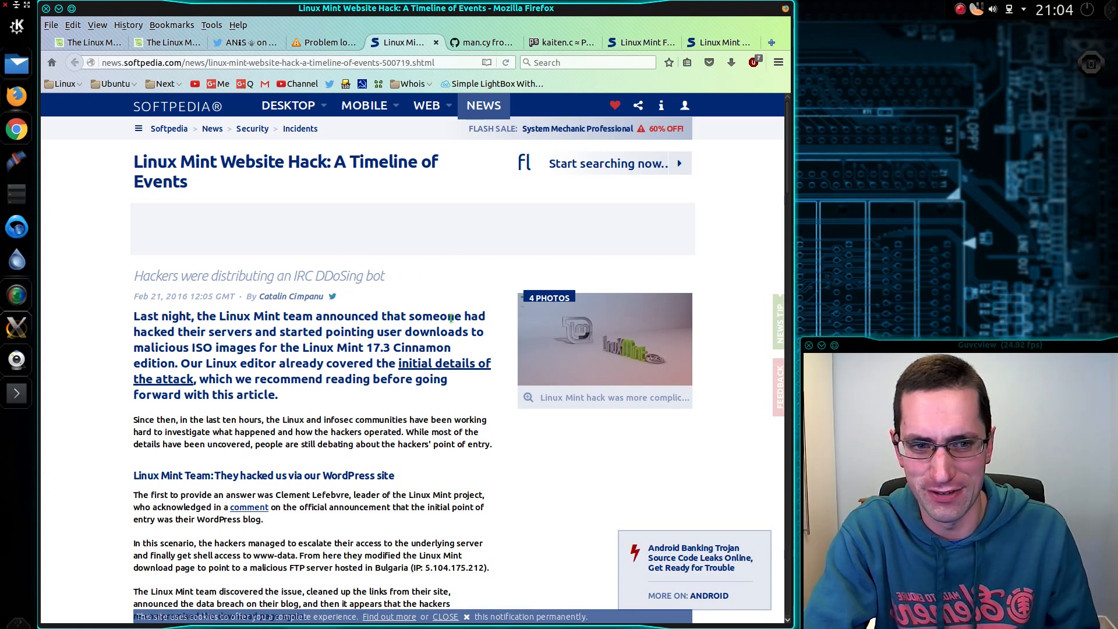
{"action": "left_click", "coordinate": [483, 42]}
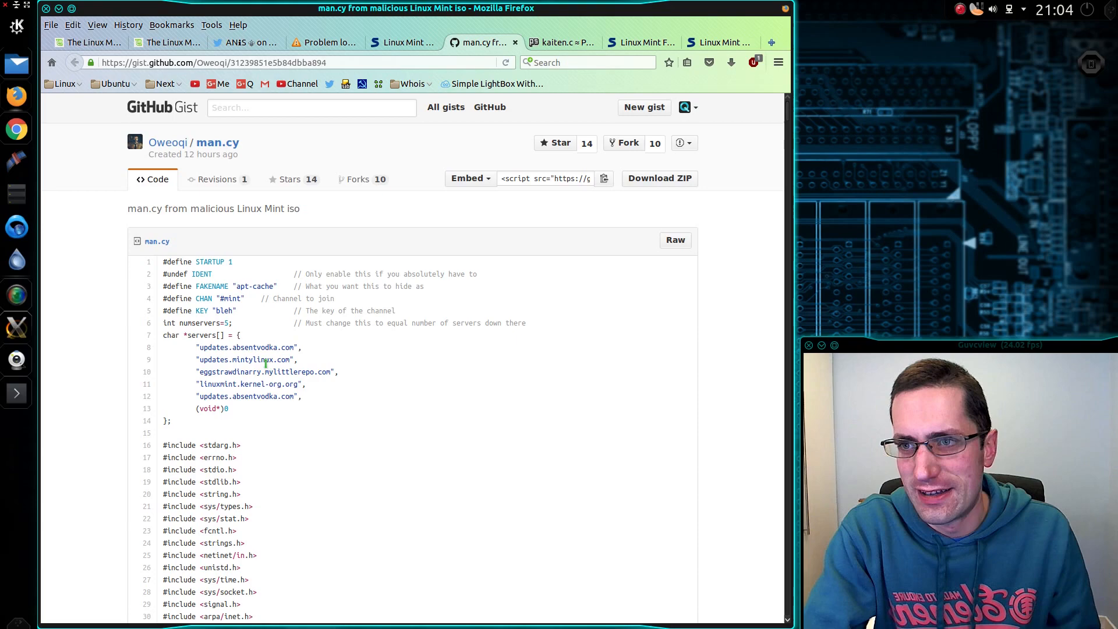
{"action": "double_click", "coordinate": [217, 142]}
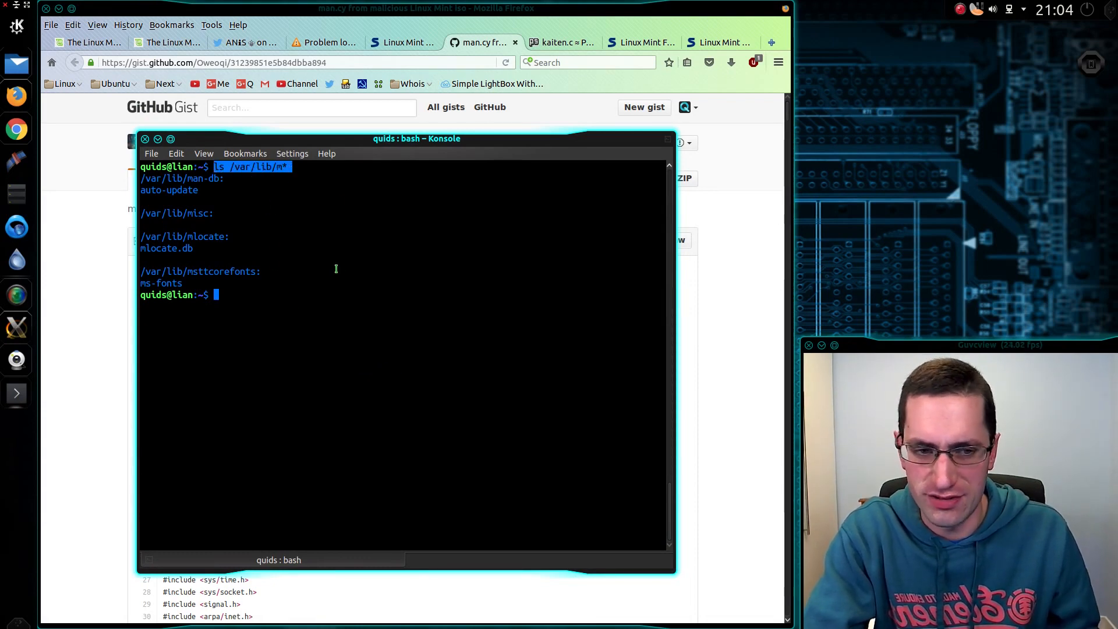
{"action": "mouse_move", "coordinate": [320, 246]}
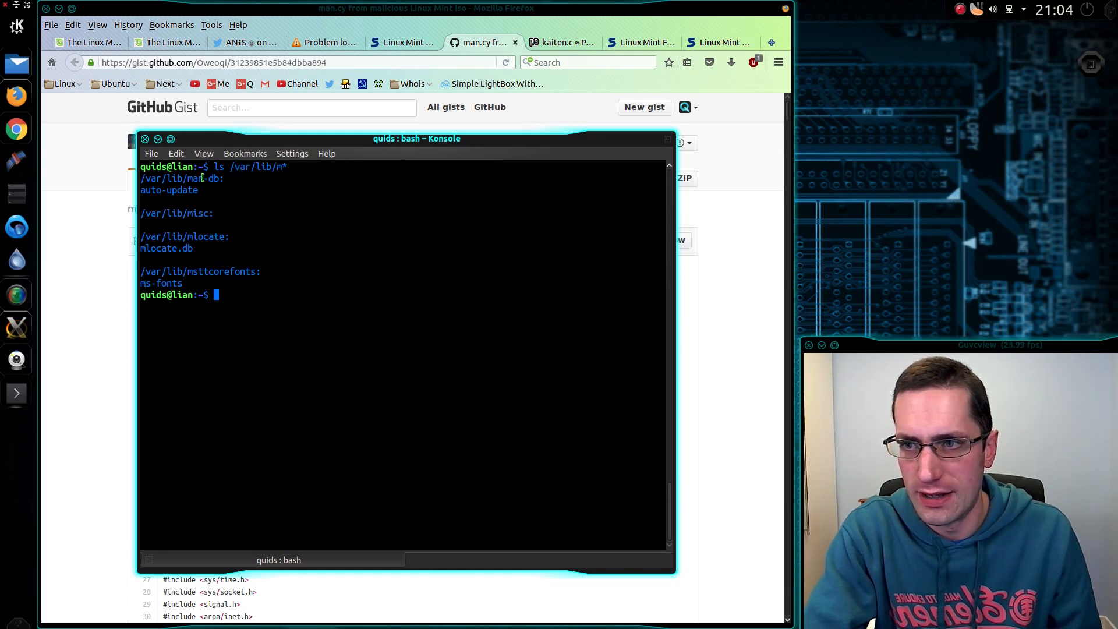
Highlight 'man-db' in the /var/lib/m* listing, the only man-related directory
{"action": "double_click", "coordinate": [205, 178]}
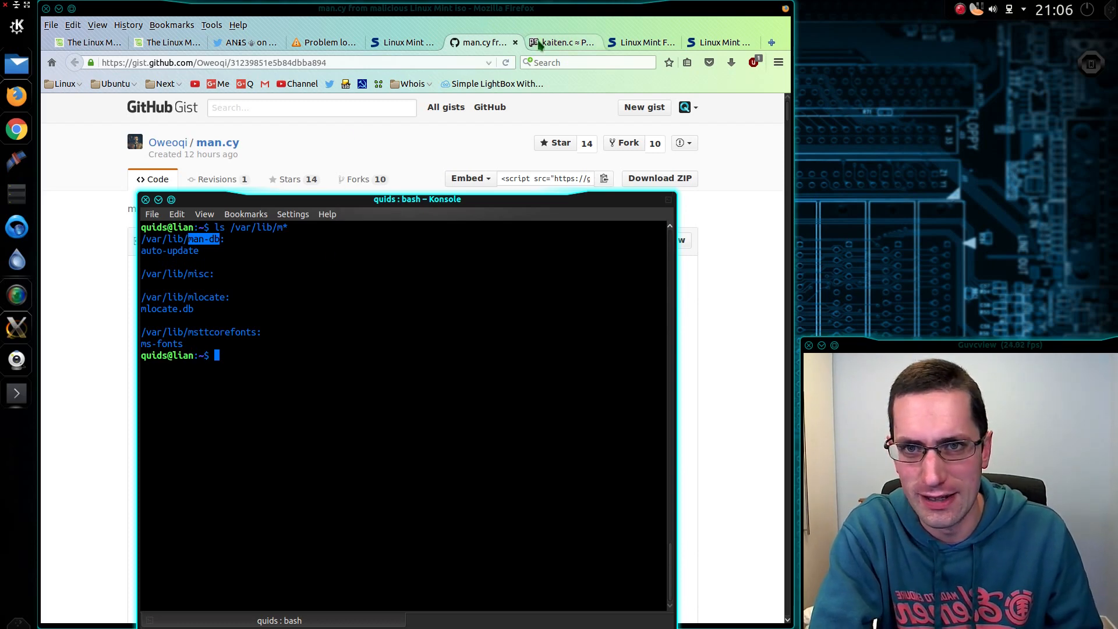
Show the kaiten.c Packet Storm page scrolled down to its source code
{"action": "left_click", "coordinate": [562, 42]}
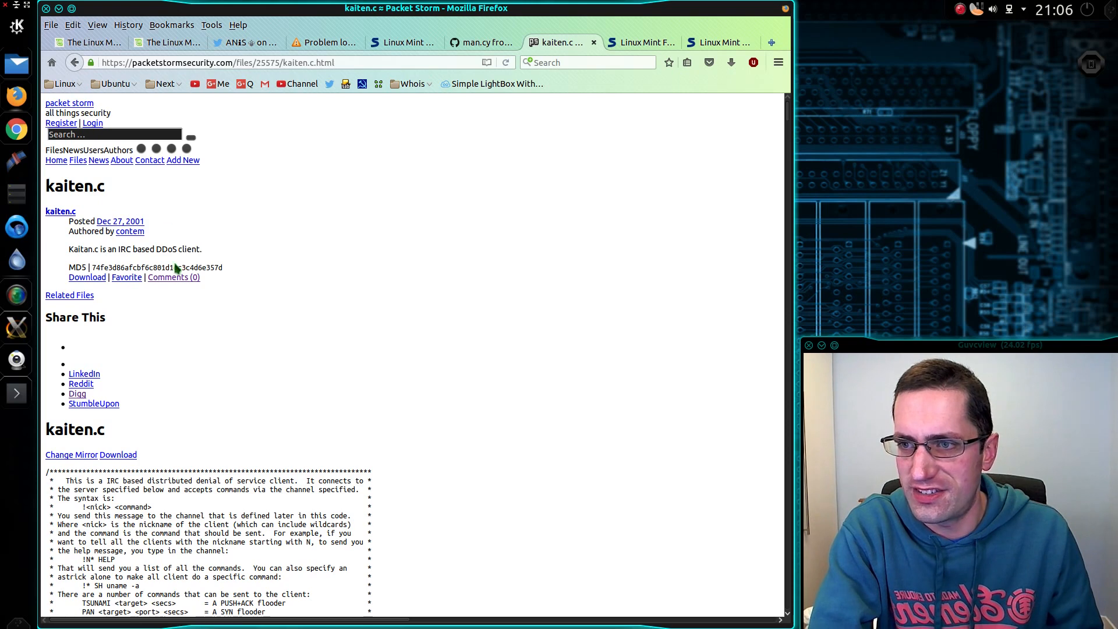
{"action": "scroll", "scroll_direction": "down", "scroll_amount": 3}
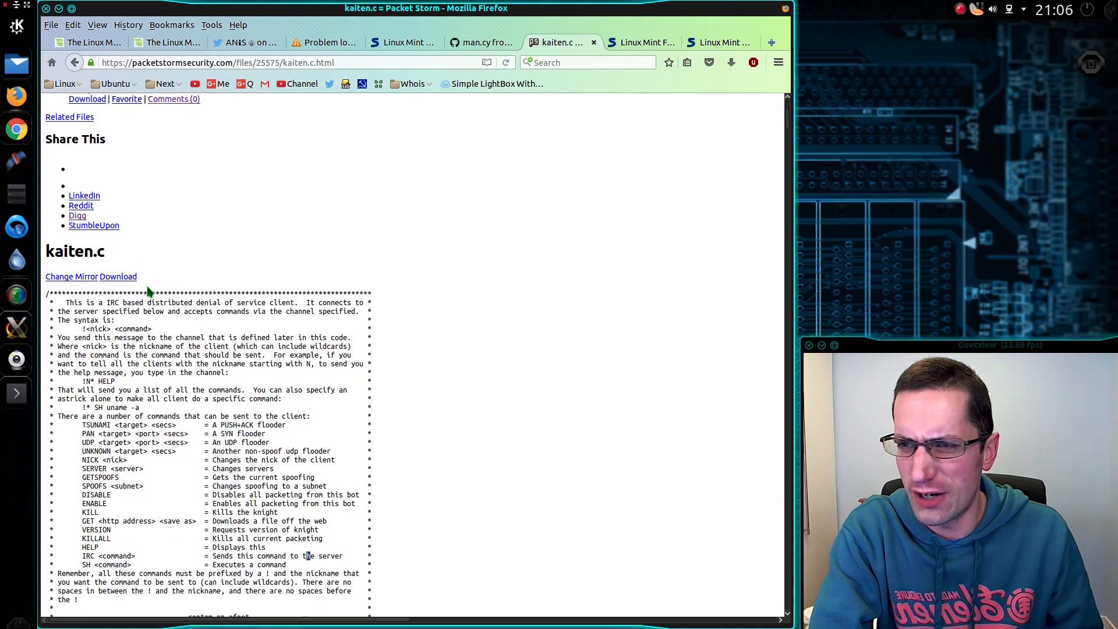
{"action": "scroll", "scroll_direction": "down", "scroll_amount": 3}
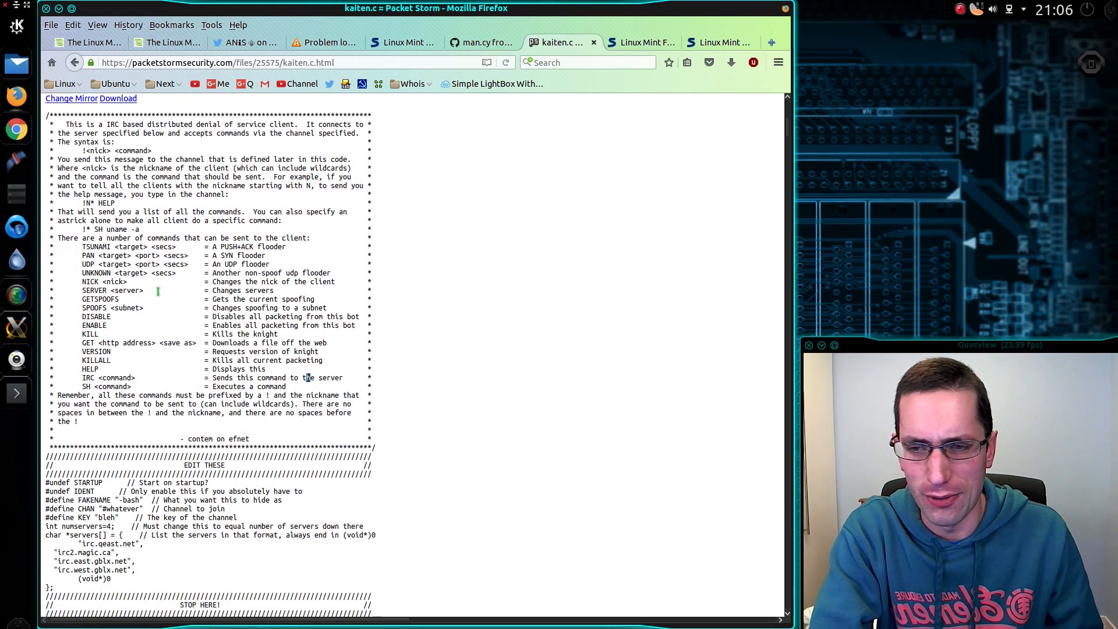
{"action": "scroll", "scroll_direction": "up", "scroll_amount": 3}
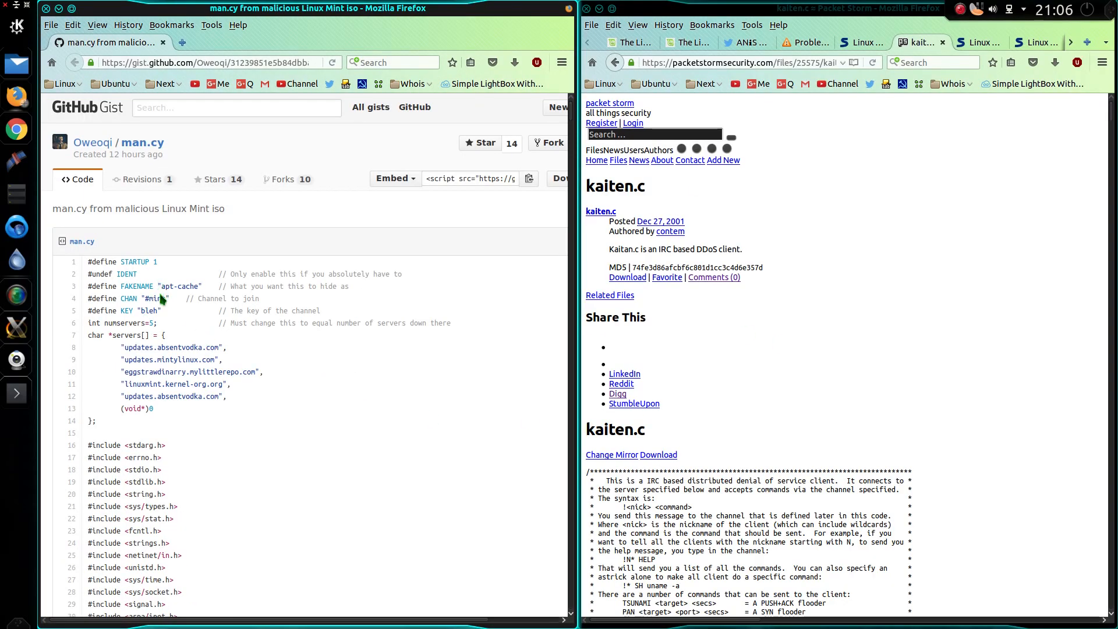
Scroll man.cy and kaiten.c in parallel, matching identical functions through the command handlers
{"action": "scroll", "scroll_direction": "down", "scroll_amount": 3}
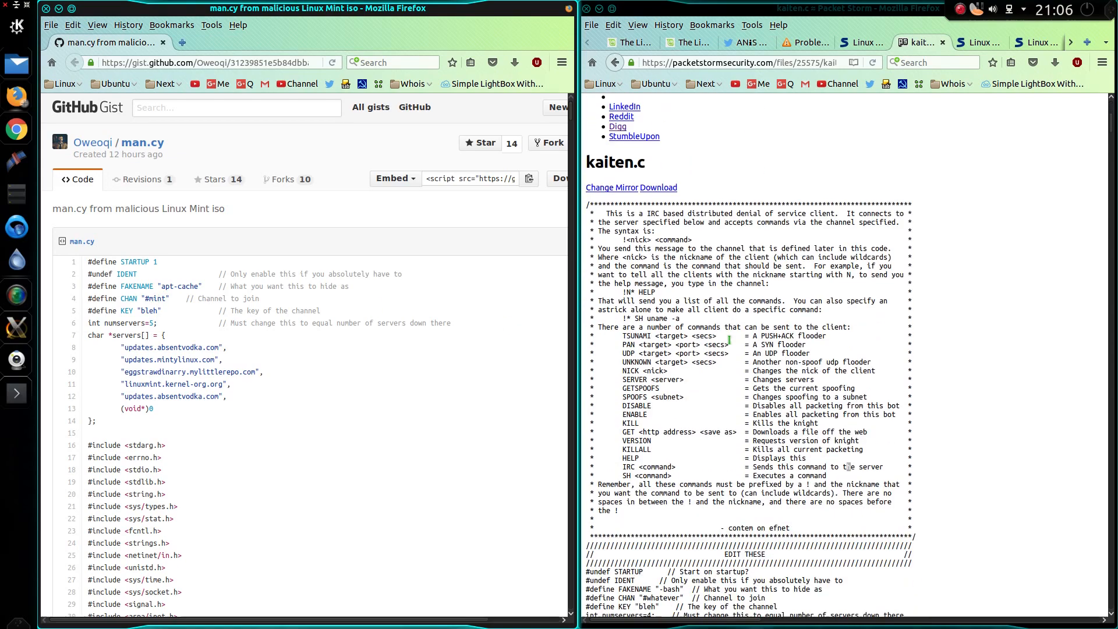
{"action": "scroll", "scroll_direction": "down", "scroll_amount": 3}
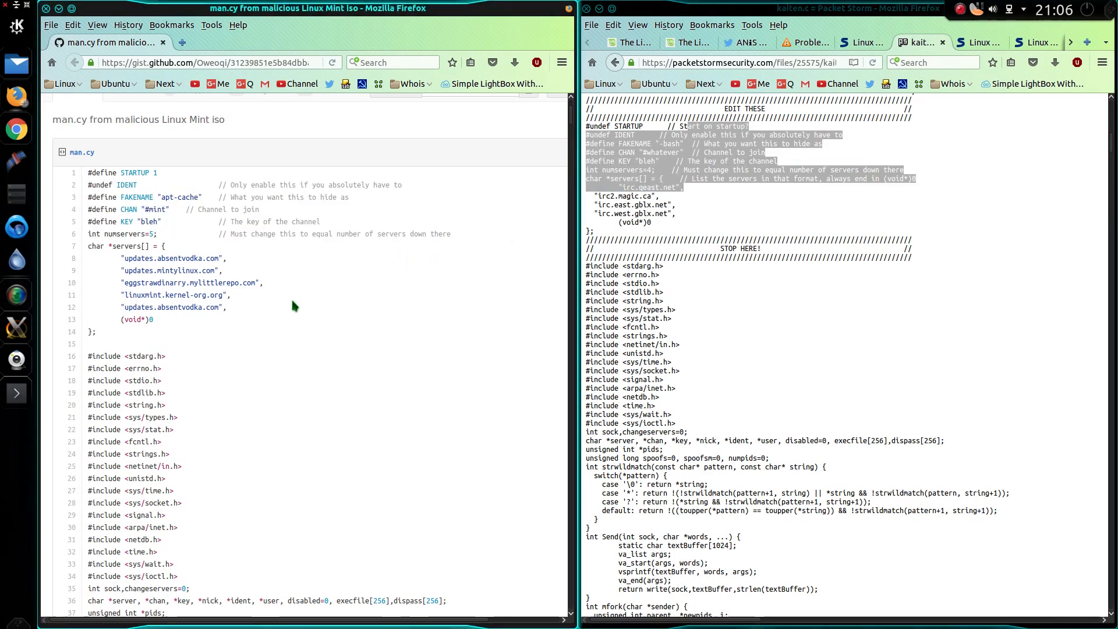
{"action": "scroll", "scroll_direction": "down", "scroll_amount": 3}
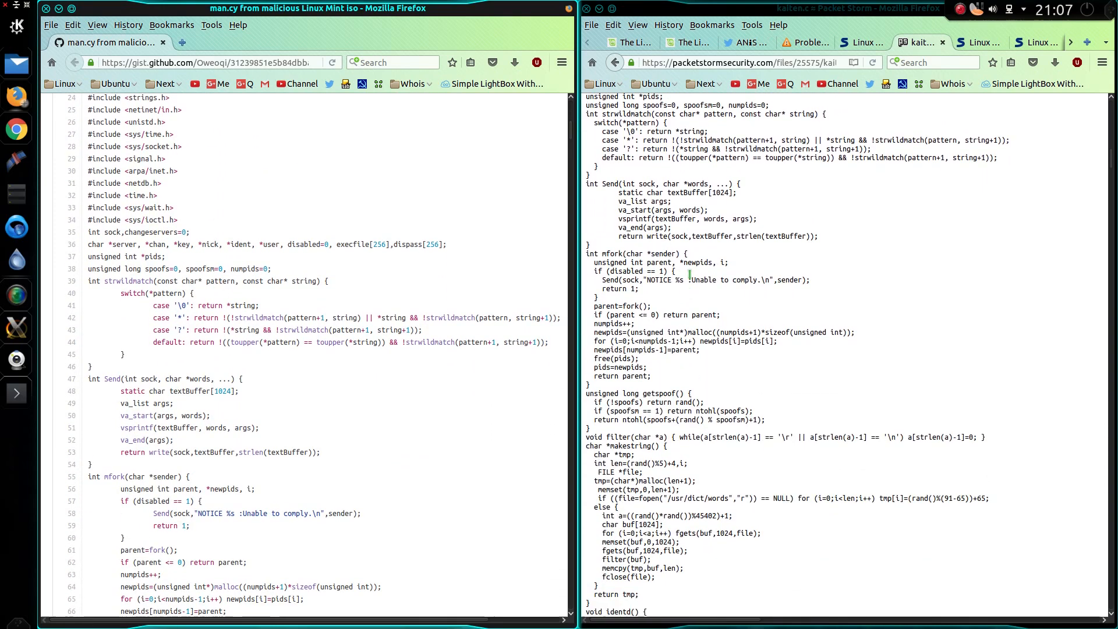
{"action": "scroll", "scroll_direction": "up", "scroll_amount": 3}
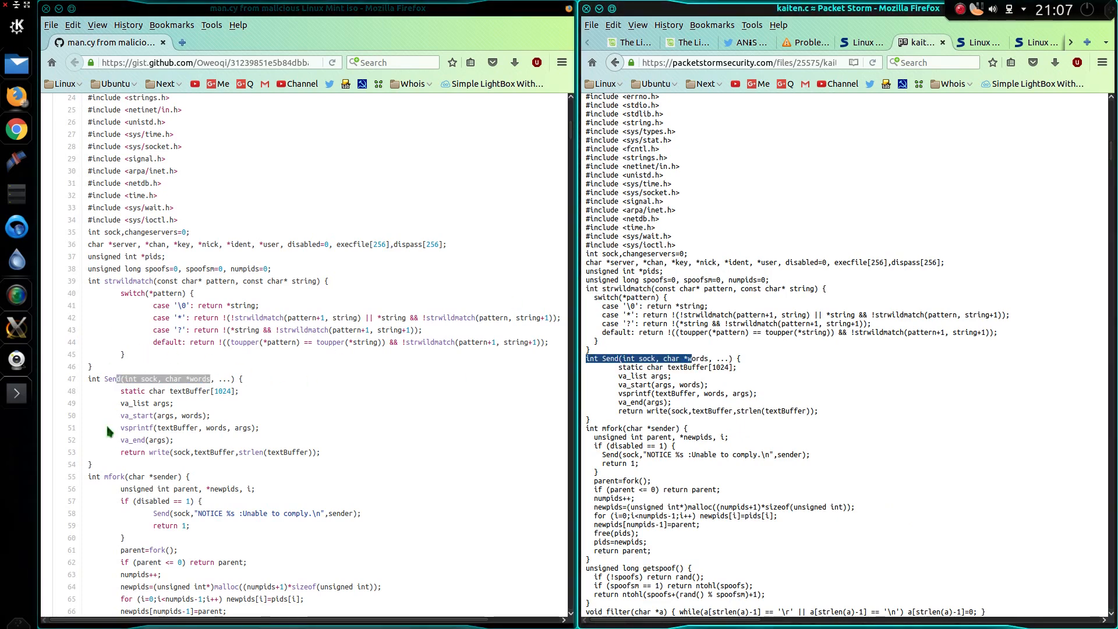
{"action": "scroll", "scroll_direction": "down", "scroll_amount": 3}
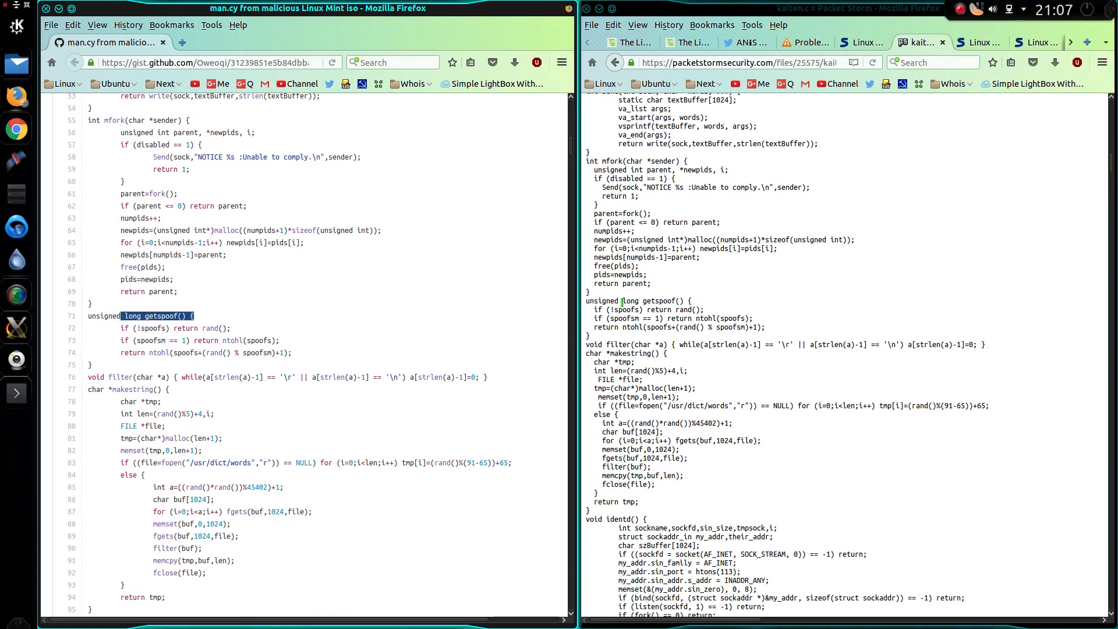
{"action": "scroll", "scroll_direction": "down", "scroll_amount": 3}
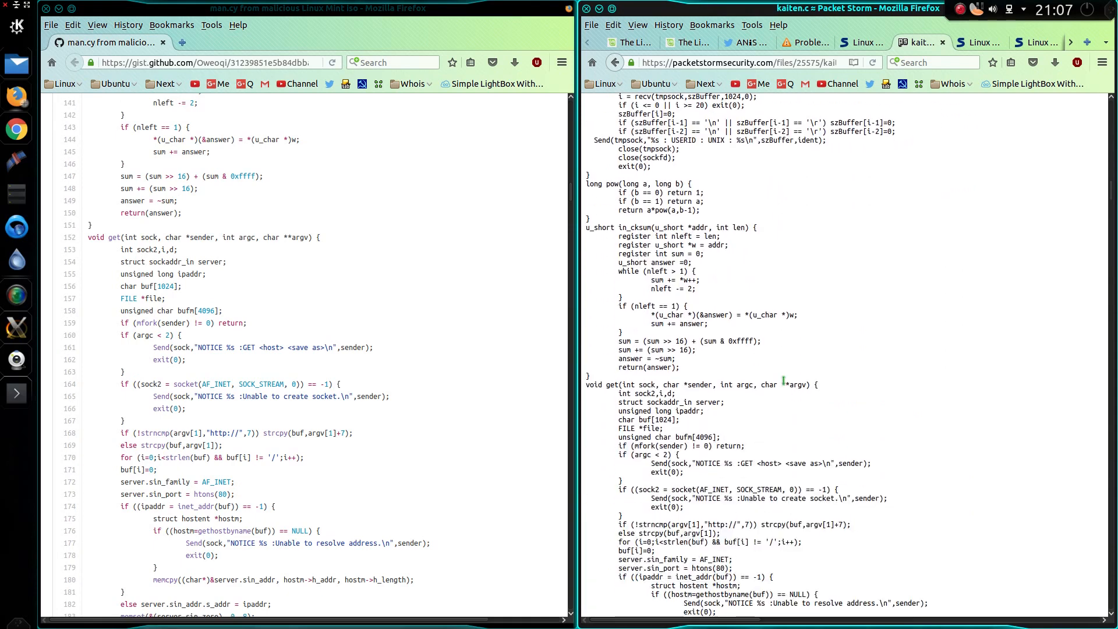
{"action": "scroll", "scroll_direction": "down", "scroll_amount": 3}
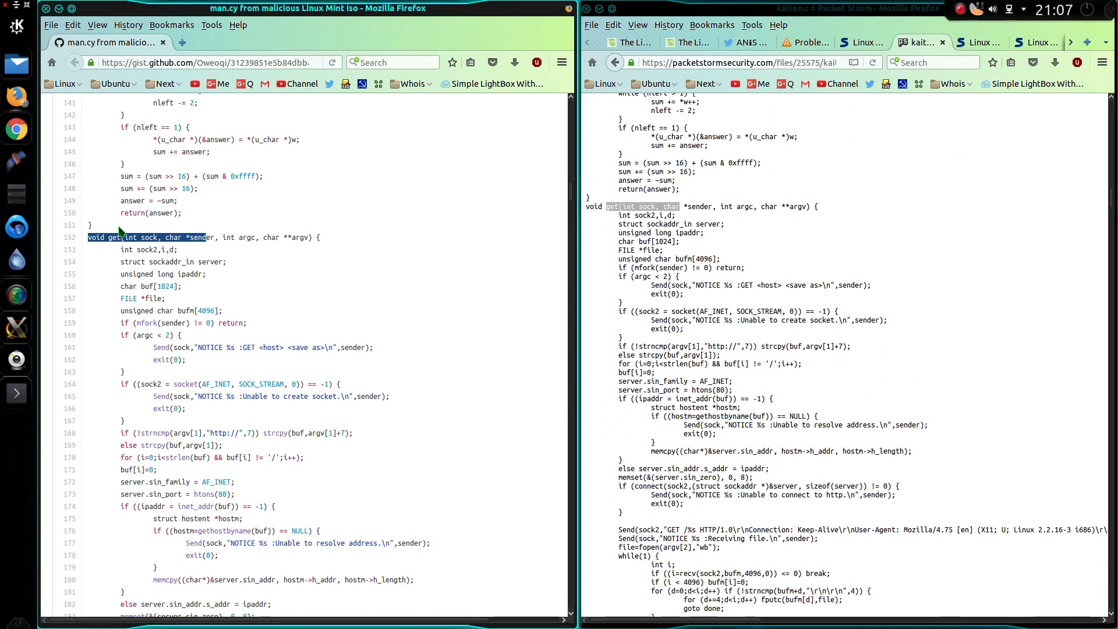
{"action": "scroll", "scroll_direction": "down", "scroll_amount": 3}
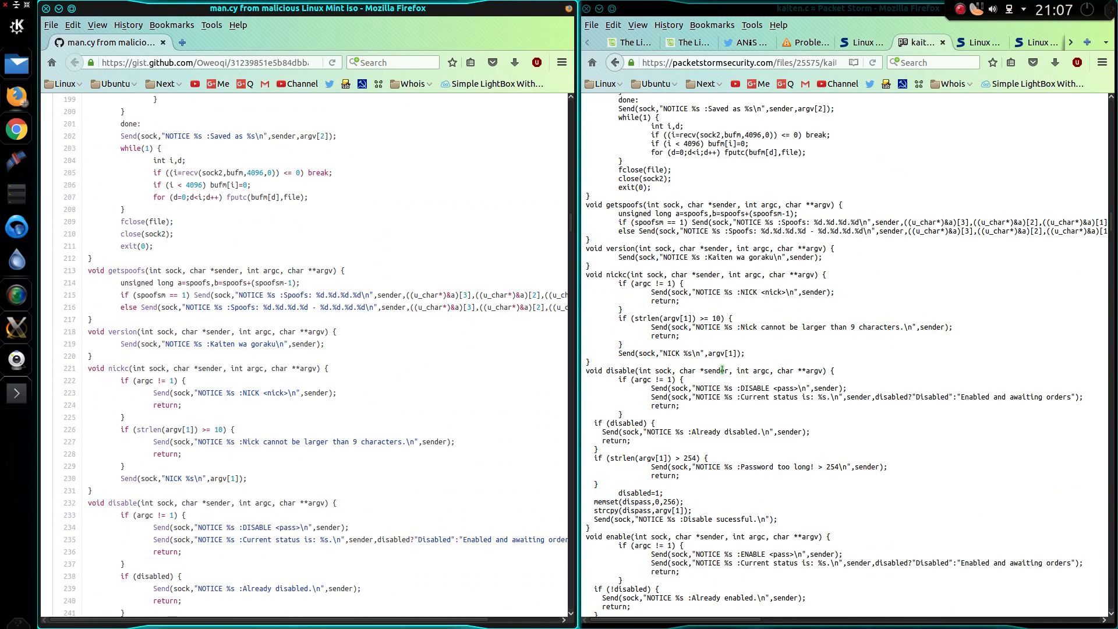
{"action": "scroll", "scroll_direction": "down", "scroll_amount": 3}
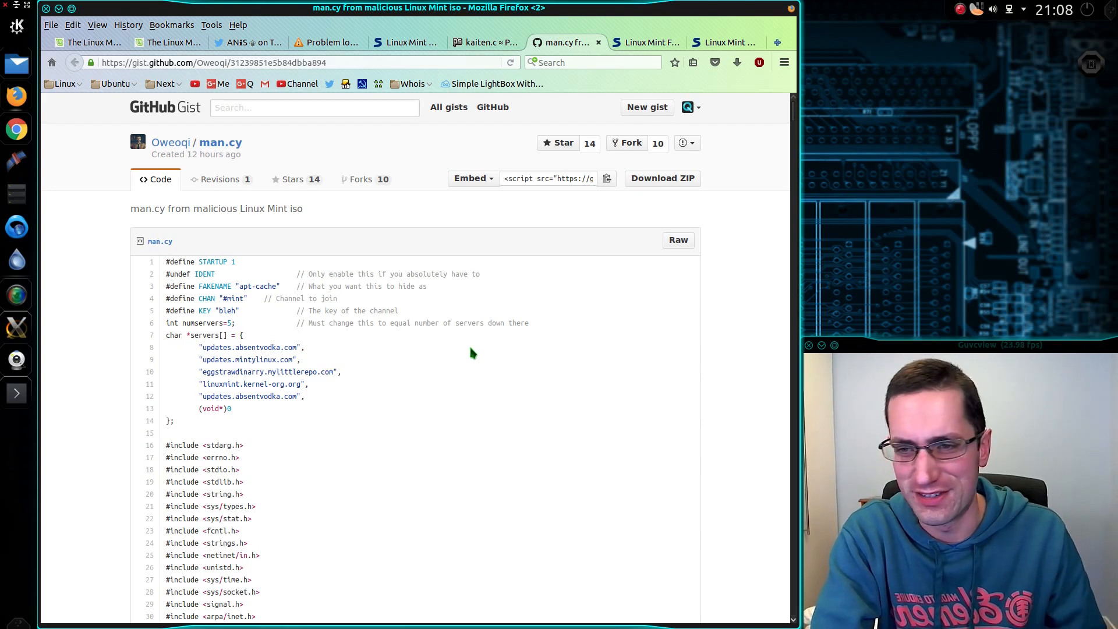
{"action": "mouse_move", "coordinate": [519, 340]}
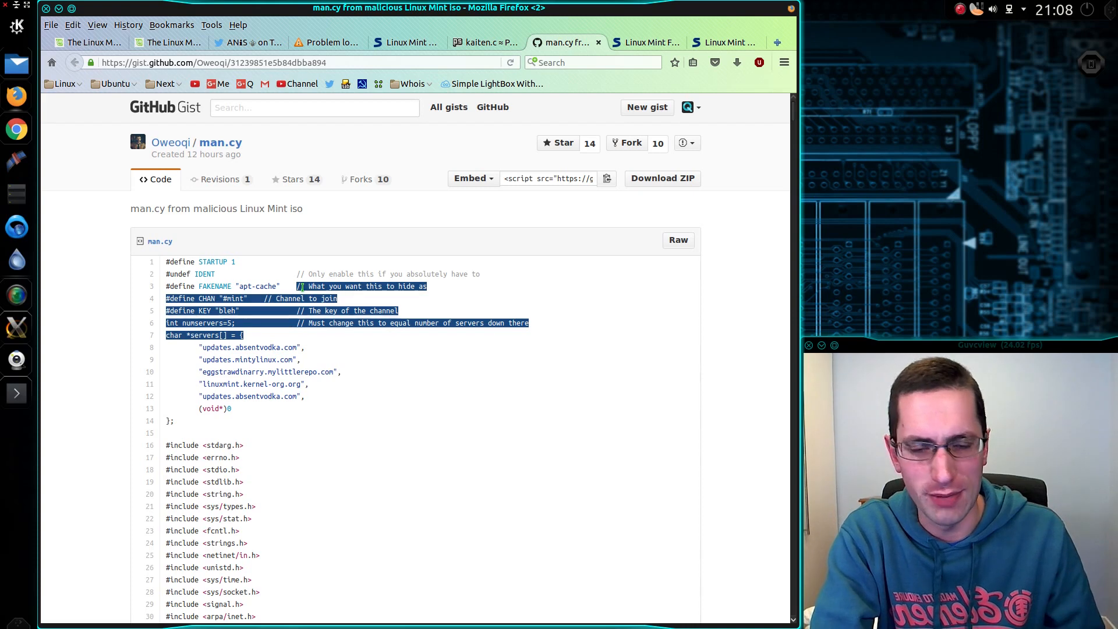
Select absentvodka.com in man.cy's server list, then return to the hacked-ISO blog post
{"action": "left_click", "coordinate": [374, 356]}
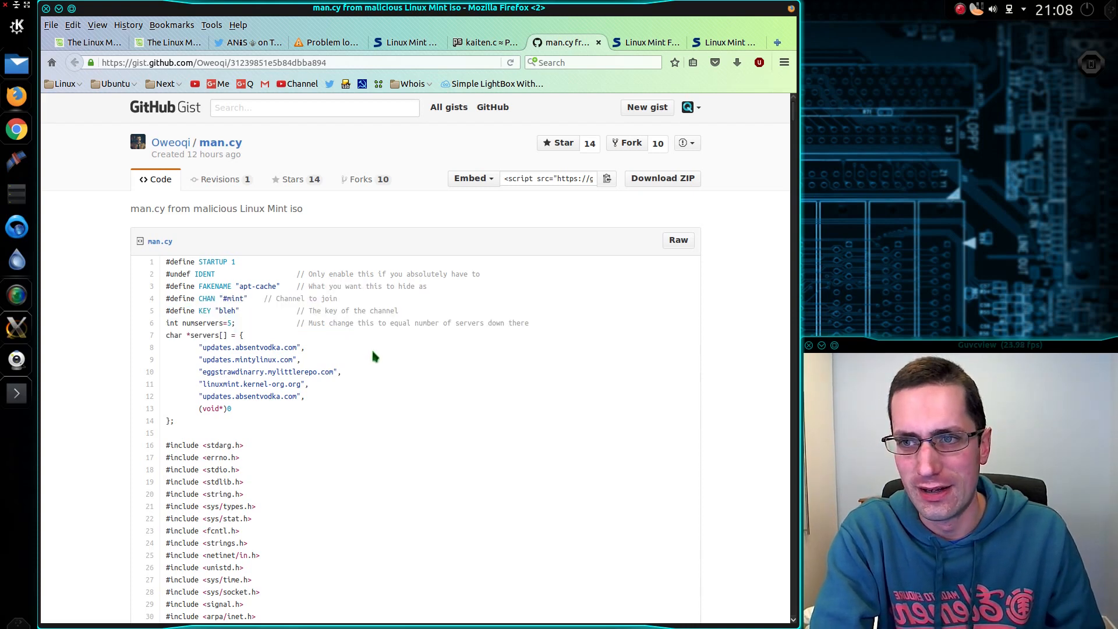
{"action": "mouse_move", "coordinate": [378, 357]}
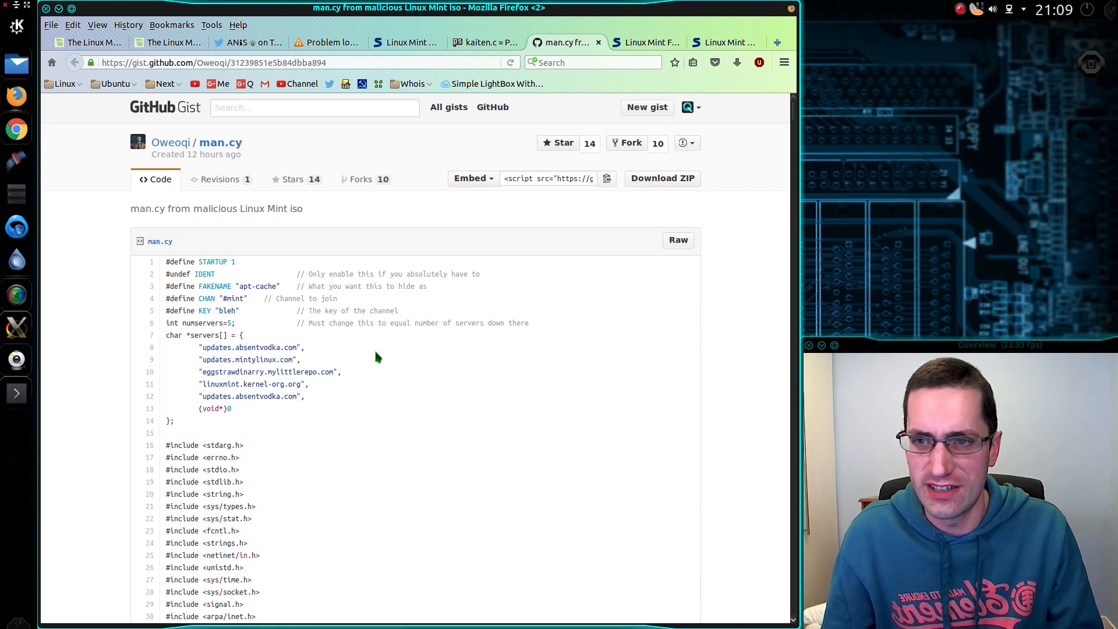
{"action": "mouse_move", "coordinate": [369, 357]}
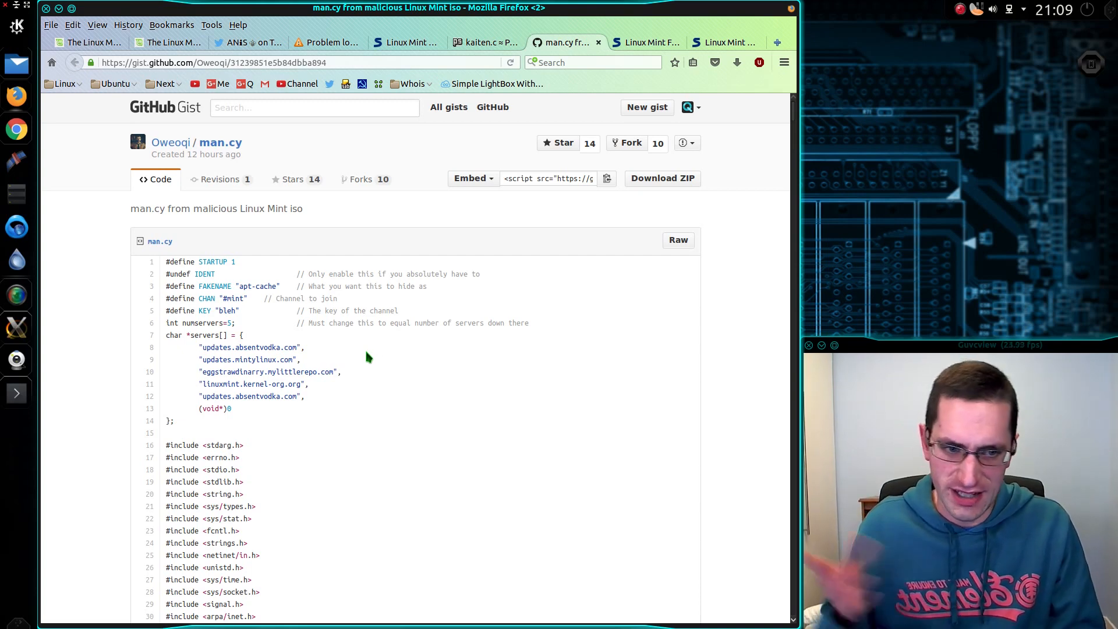
{"action": "mouse_move", "coordinate": [565, 316]}
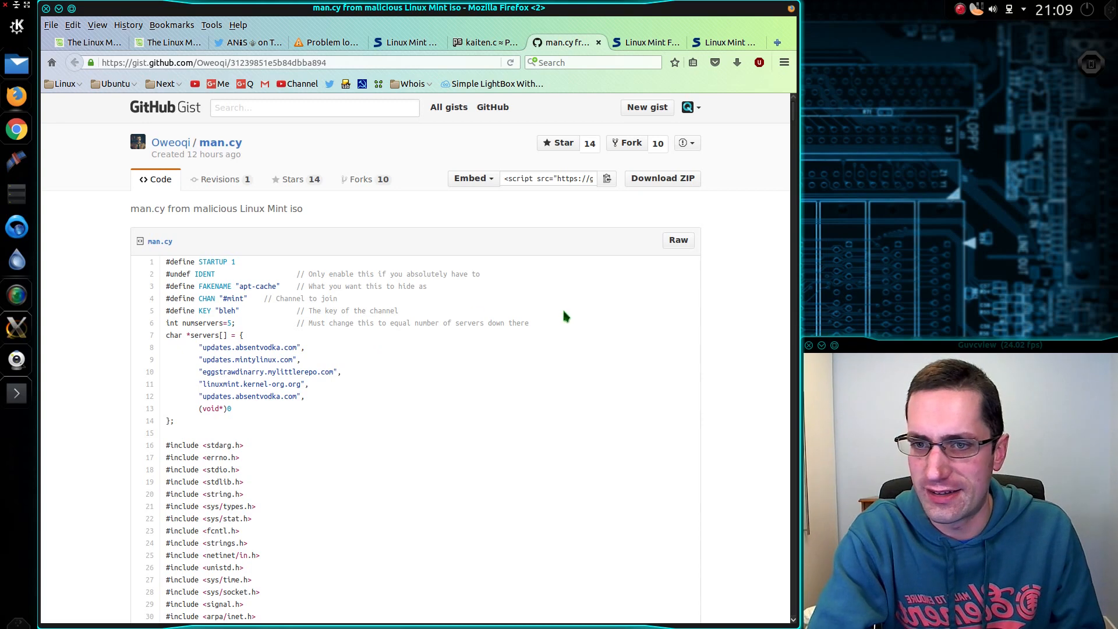
{"action": "mouse_move", "coordinate": [339, 344]}
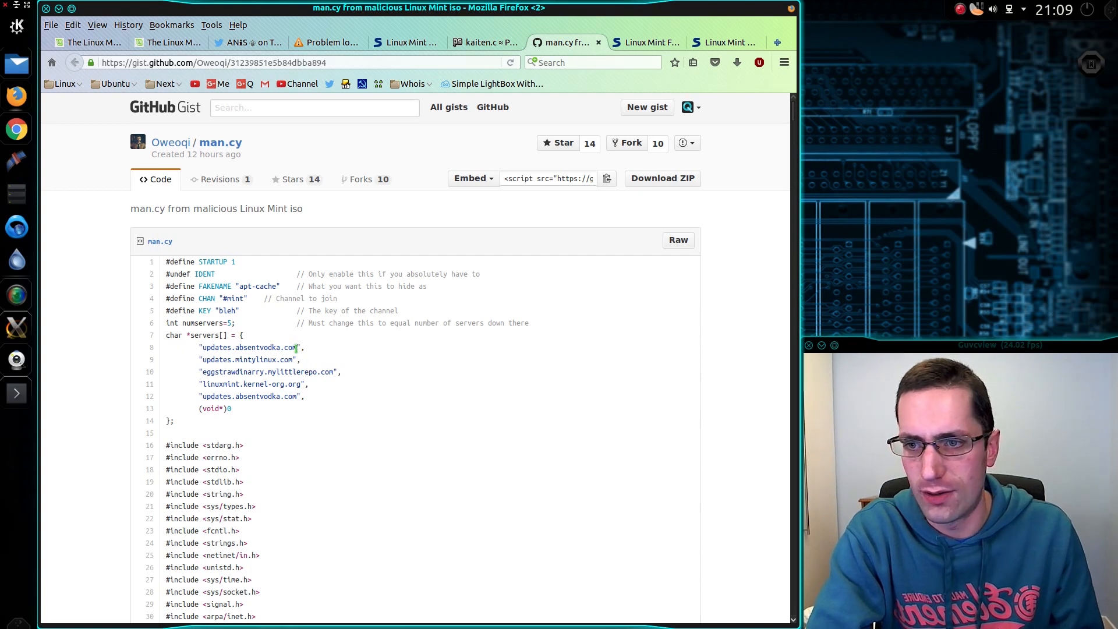
{"action": "double_click", "coordinate": [267, 347]}
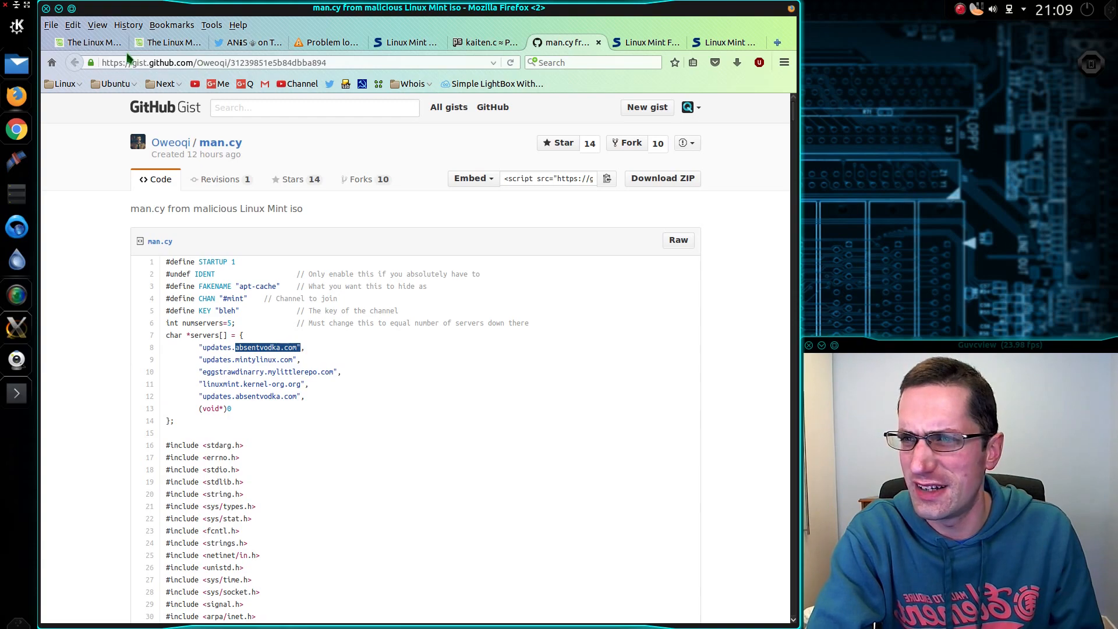
{"action": "left_click", "coordinate": [86, 42]}
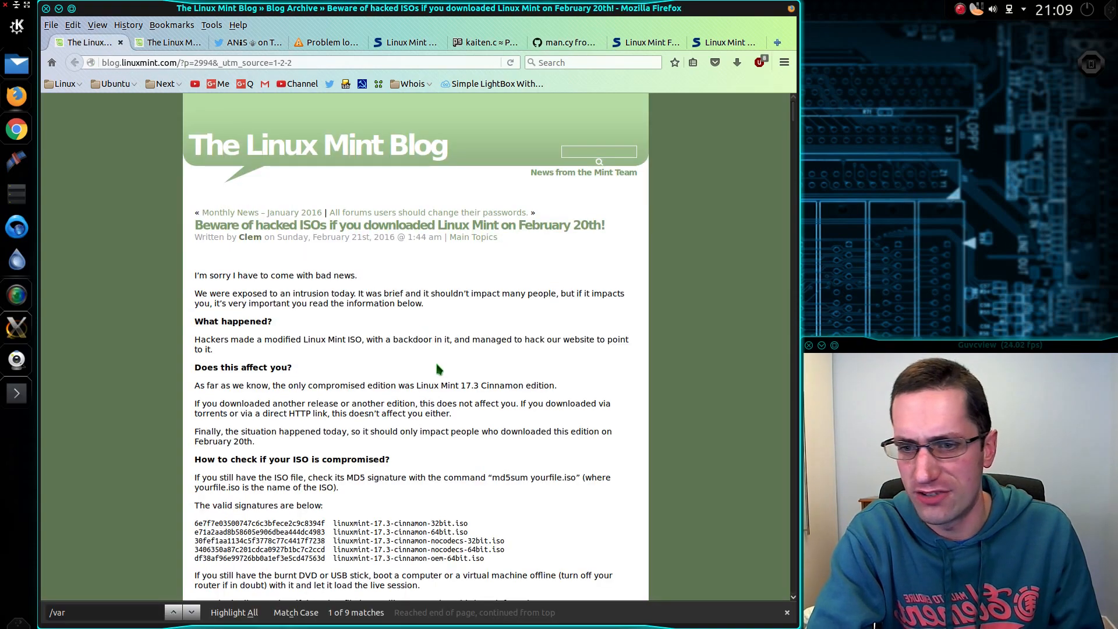
{"action": "scroll", "scroll_direction": "down", "scroll_amount": 3}
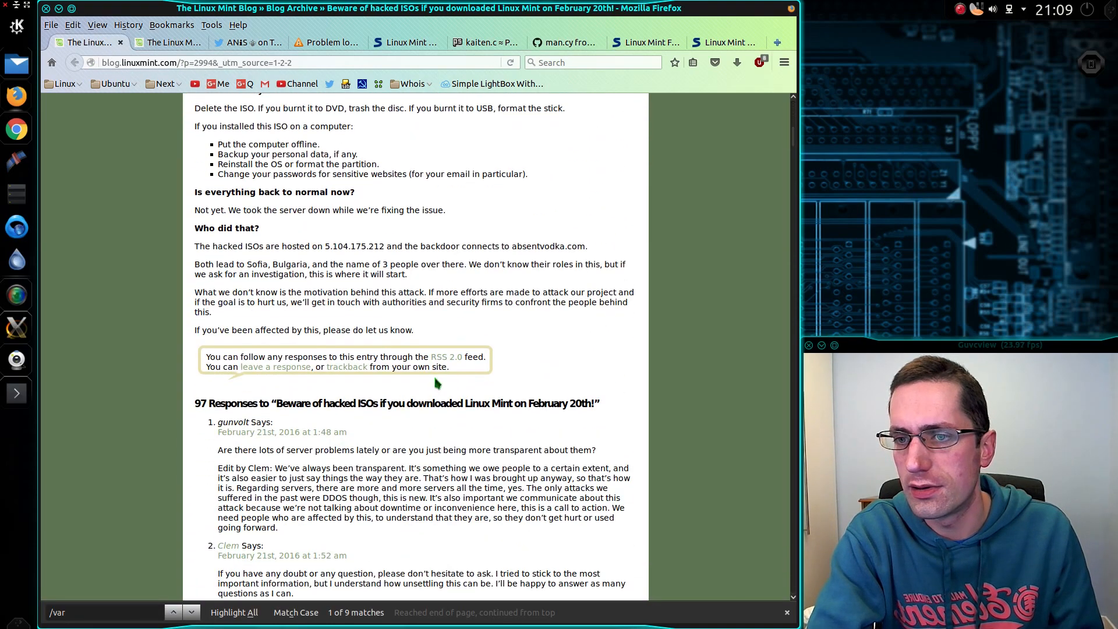
{"action": "scroll", "scroll_direction": "up", "scroll_amount": 3}
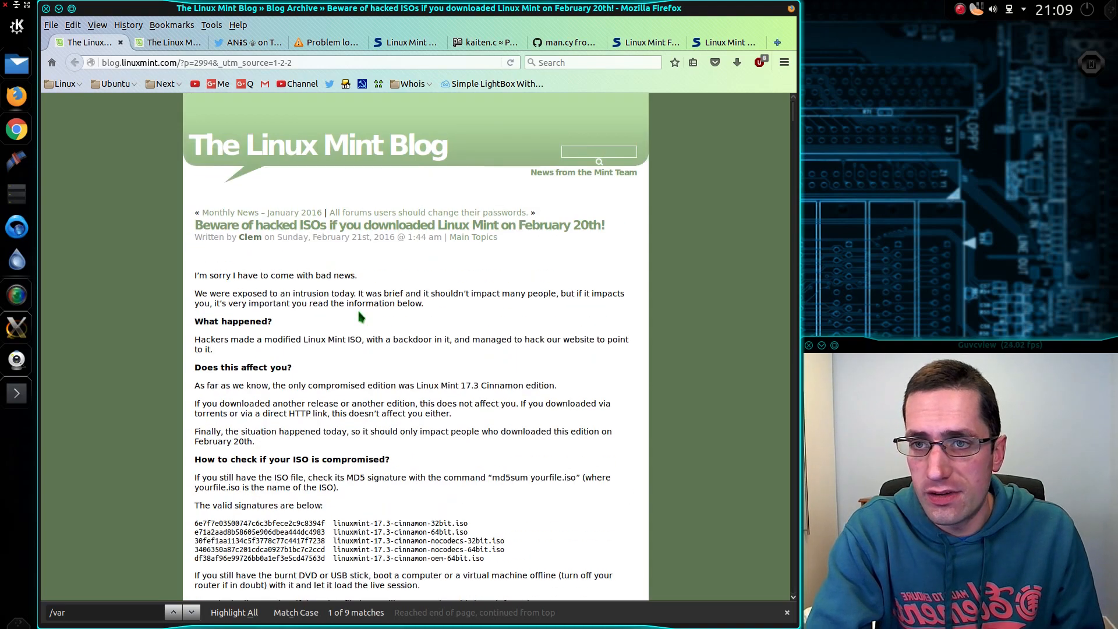